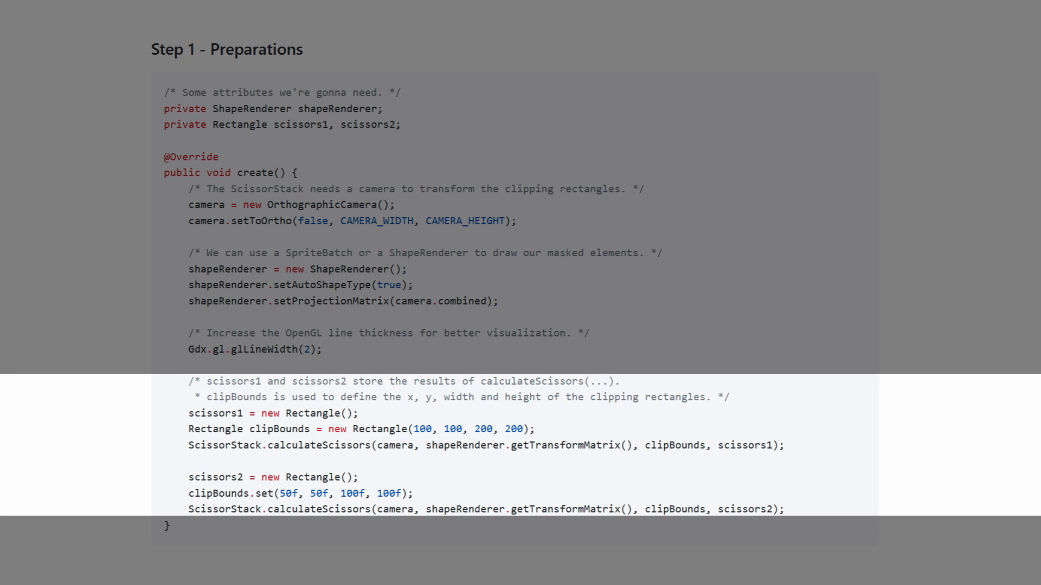
Step: Cycle the demo mode from Shader to Shader w/ Video, dissolving the donut with a video-driven mask
scroll("down", 3)
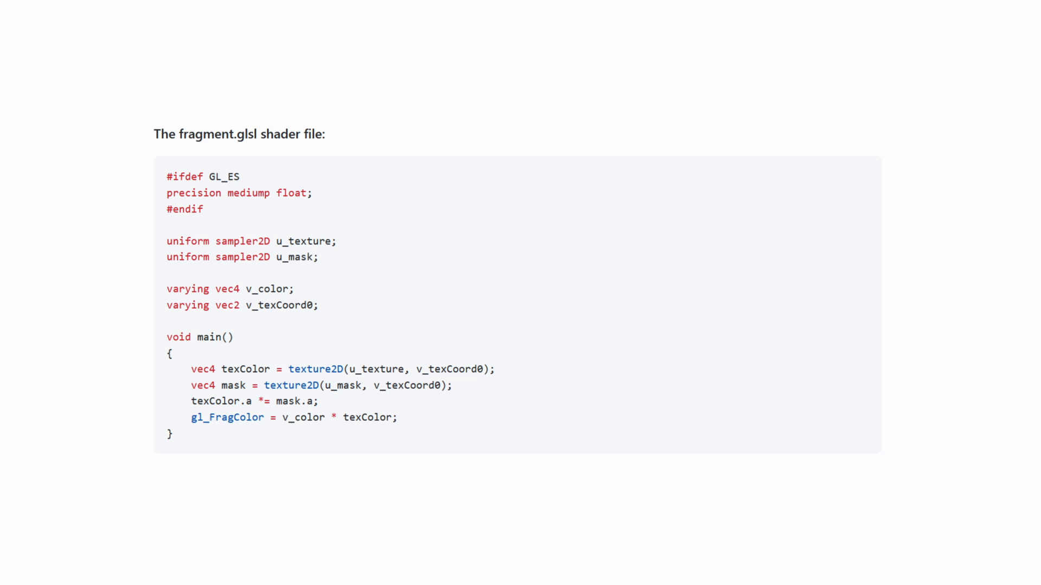
scroll("down", 3)
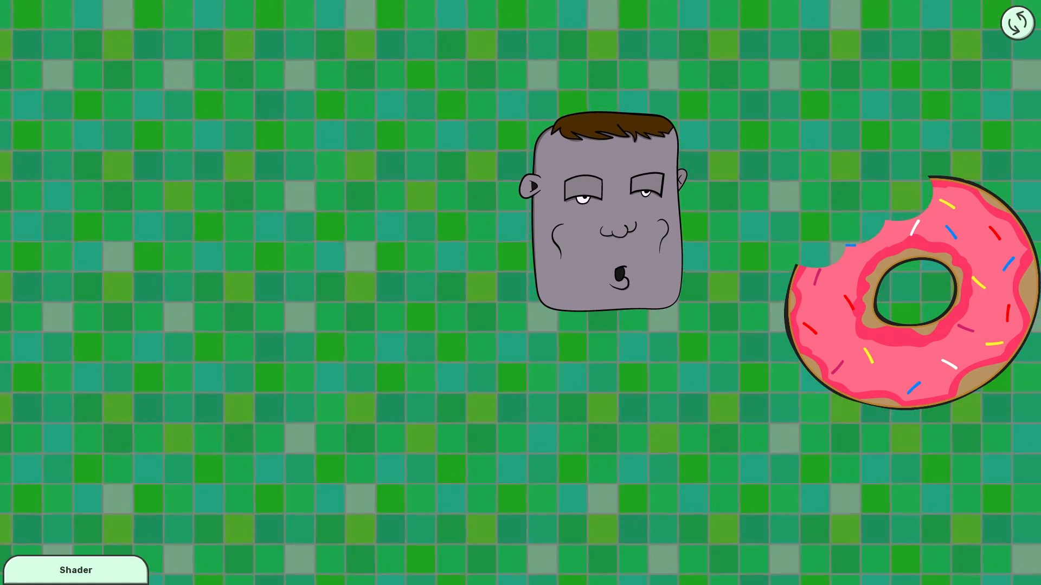
left_click(76, 571)
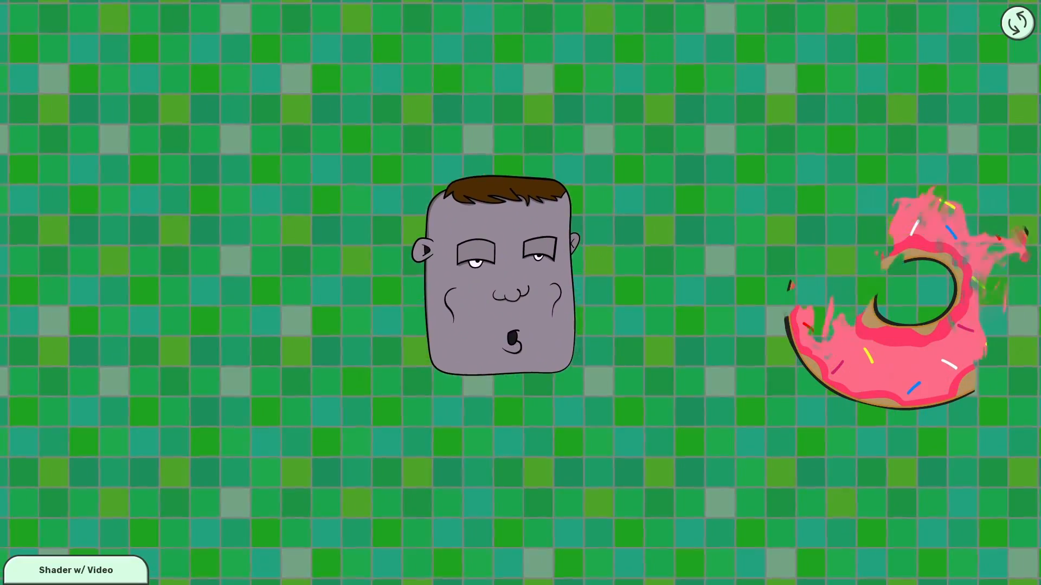